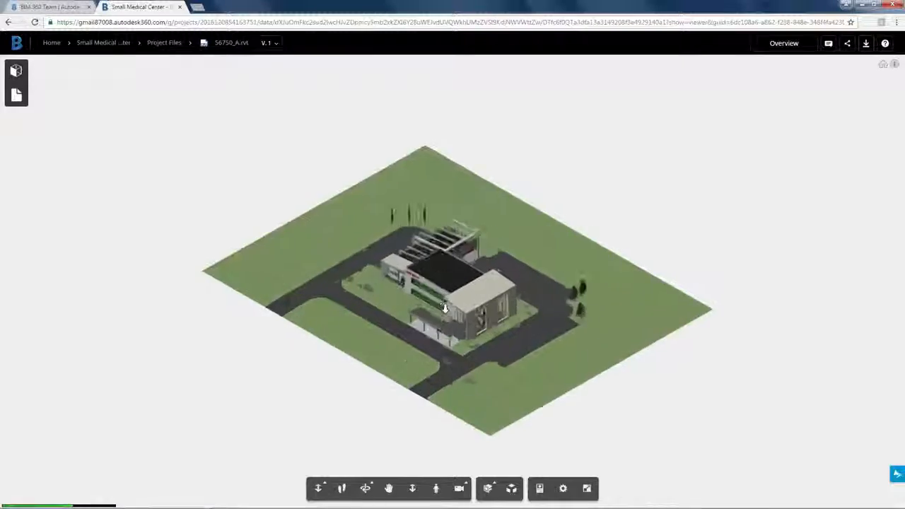
- Scroll up on the Small Medical Center project page, which shows no uploaded data yet
{"action": "scroll", "scroll_direction": "up", "scroll_amount": 3}
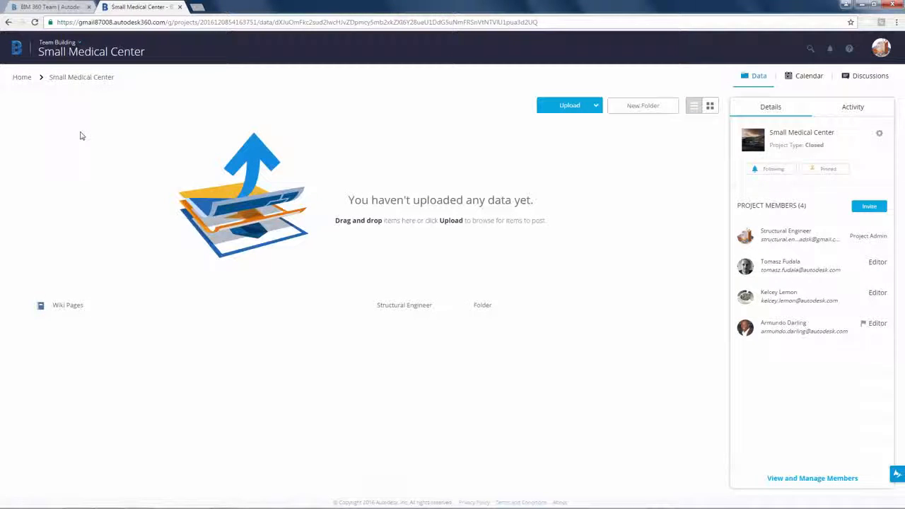
- Upload the local Revit Files folder into the Small Medical Center project via Upload > Folder
{"action": "left_click", "coordinate": [597, 104]}
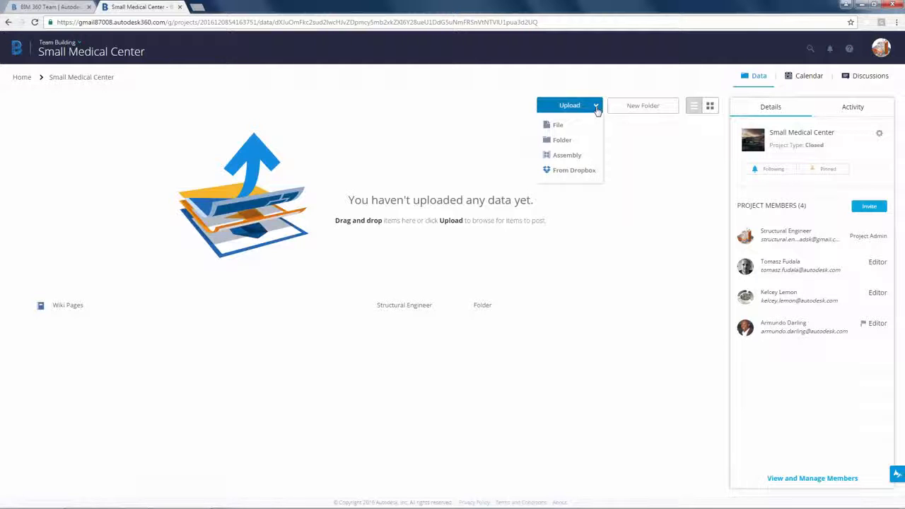
{"action": "left_click", "coordinate": [561, 140]}
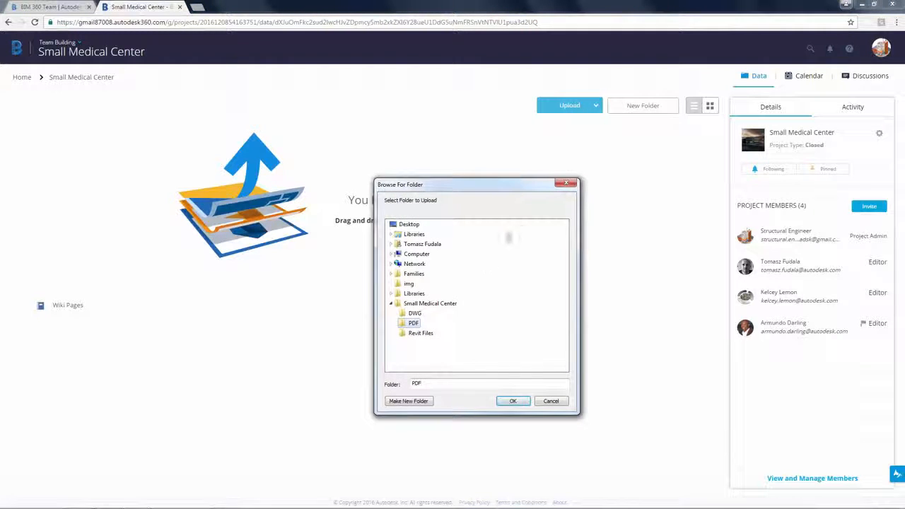
{"action": "left_click", "coordinate": [421, 334]}
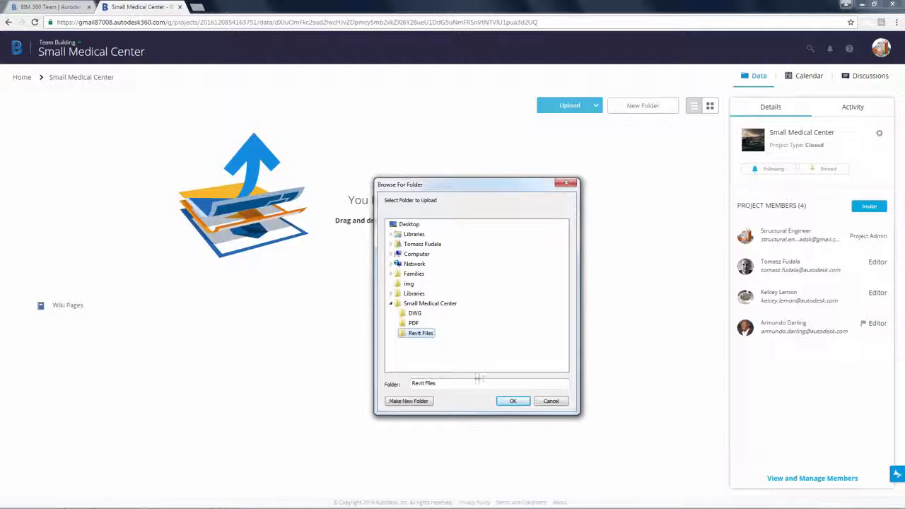
{"action": "left_click", "coordinate": [512, 401]}
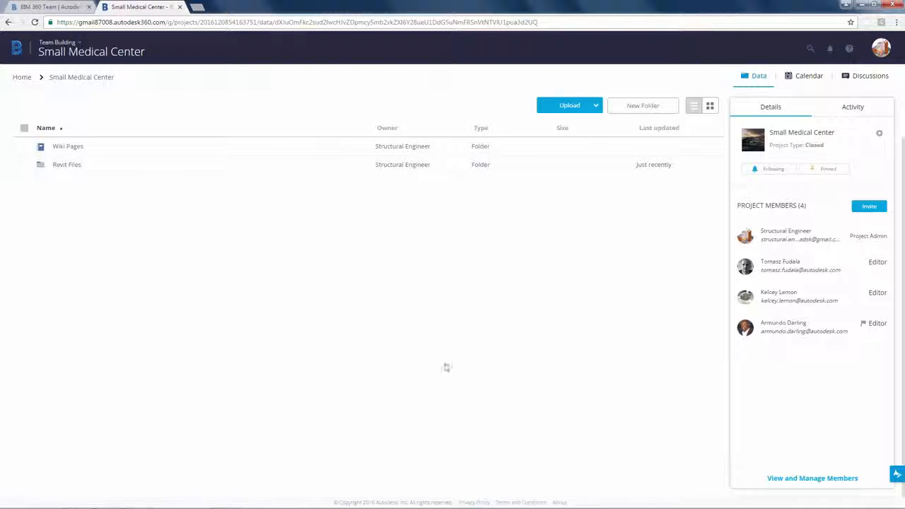
- Check the four Revit models inside Revit Files, then return to the project root
{"action": "left_click", "coordinate": [66, 164]}
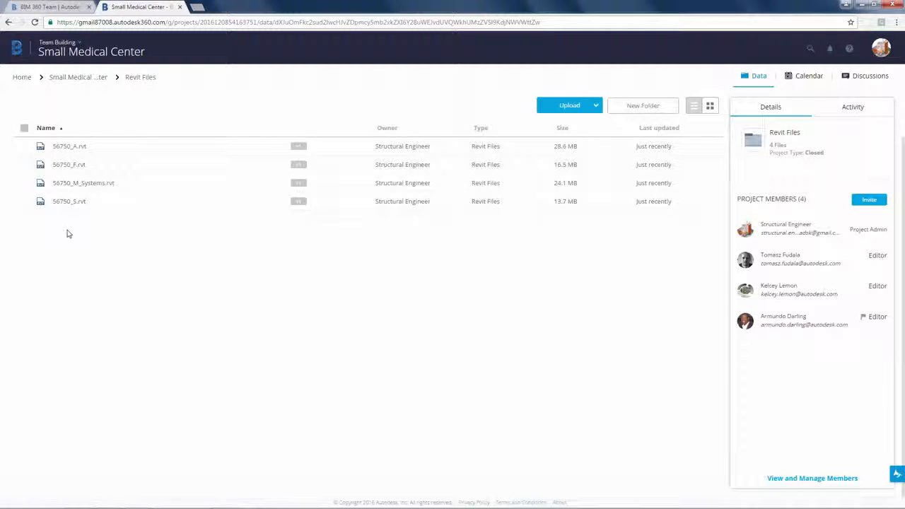
{"action": "left_click", "coordinate": [78, 76]}
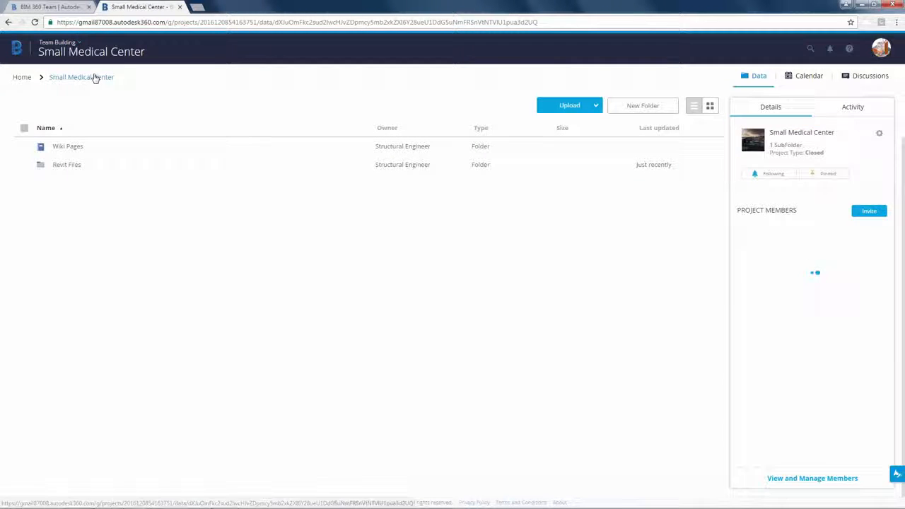
- Rename the Revit Files folder to 'Project Files'
{"action": "double_click", "coordinate": [65, 164]}
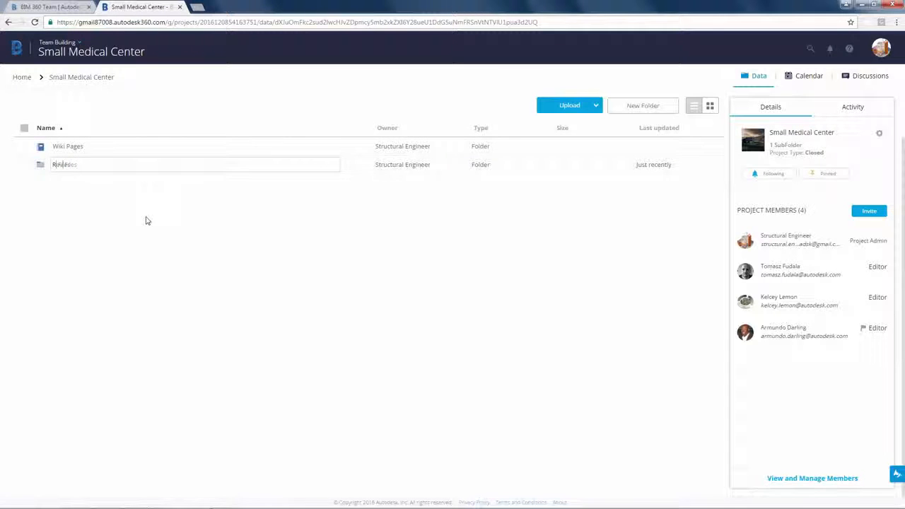
{"action": "type", "text": "Project Files"}
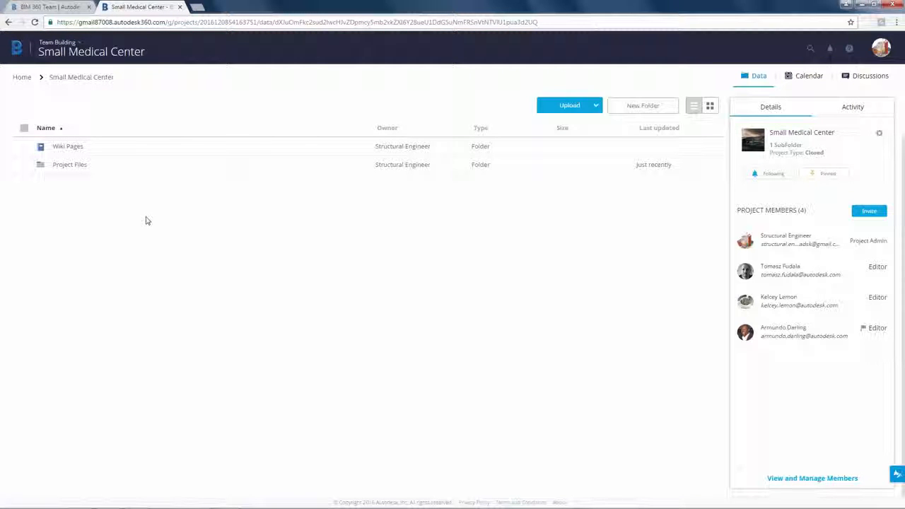
{"action": "mouse_move", "coordinate": [107, 170]}
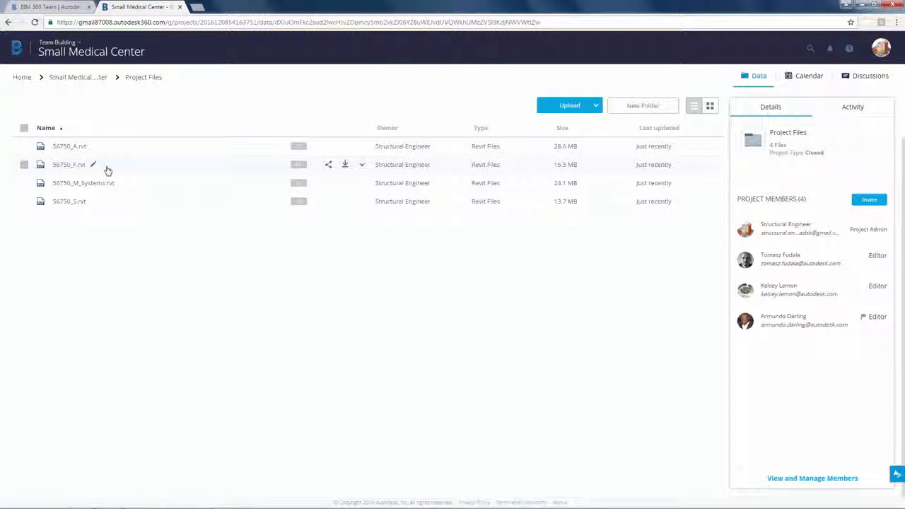
- Upload the ground floor and second floor DWG sheets from the local DWG folder into Project Files
{"action": "left_click", "coordinate": [568, 104]}
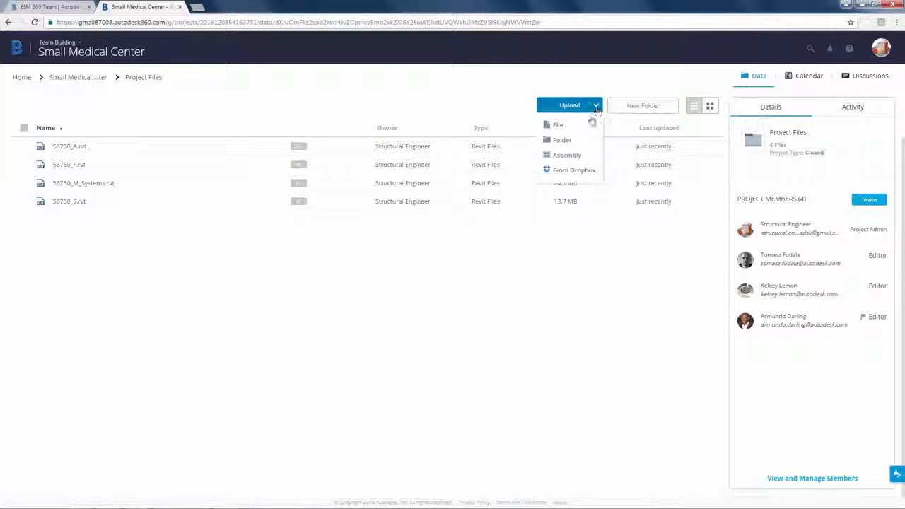
{"action": "left_click", "coordinate": [557, 124]}
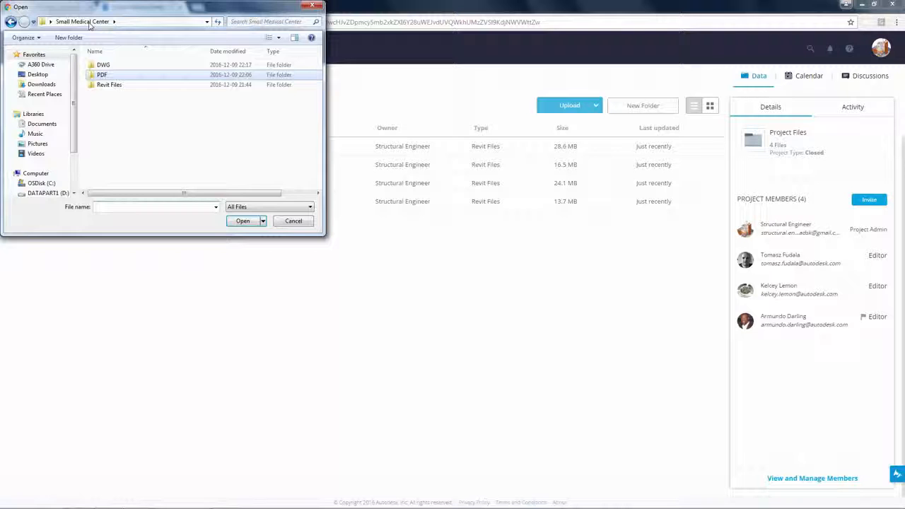
{"action": "double_click", "coordinate": [103, 65]}
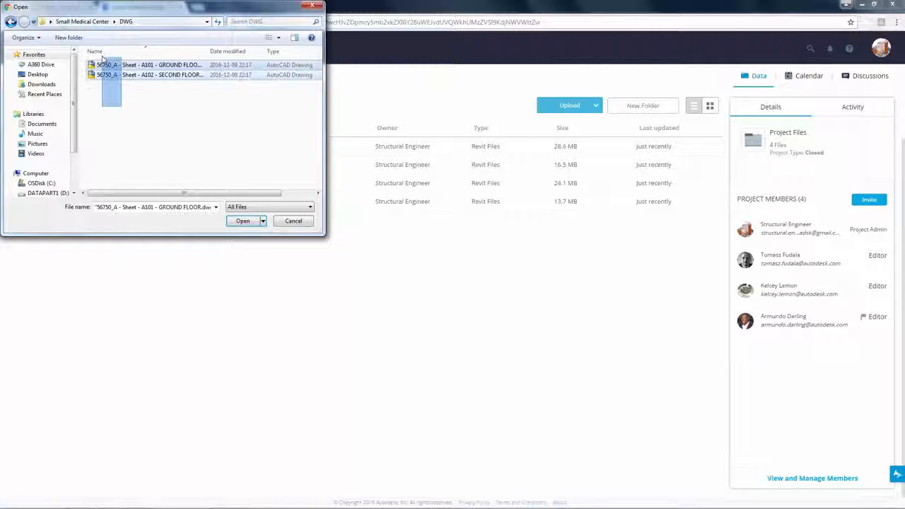
{"action": "left_click", "coordinate": [243, 221]}
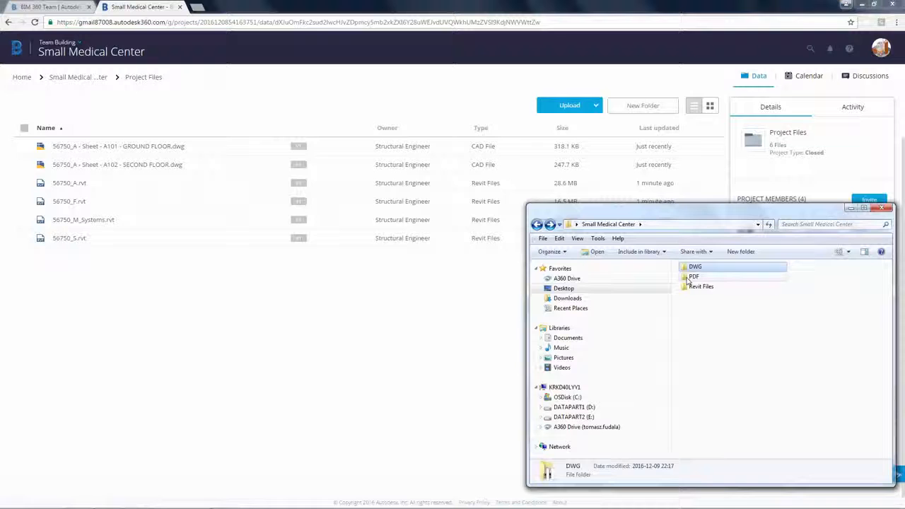
- Drag the three PDFs (ground floor, second floor, A1.pdf) from the local PDF folder into Project Files
{"action": "double_click", "coordinate": [692, 276]}
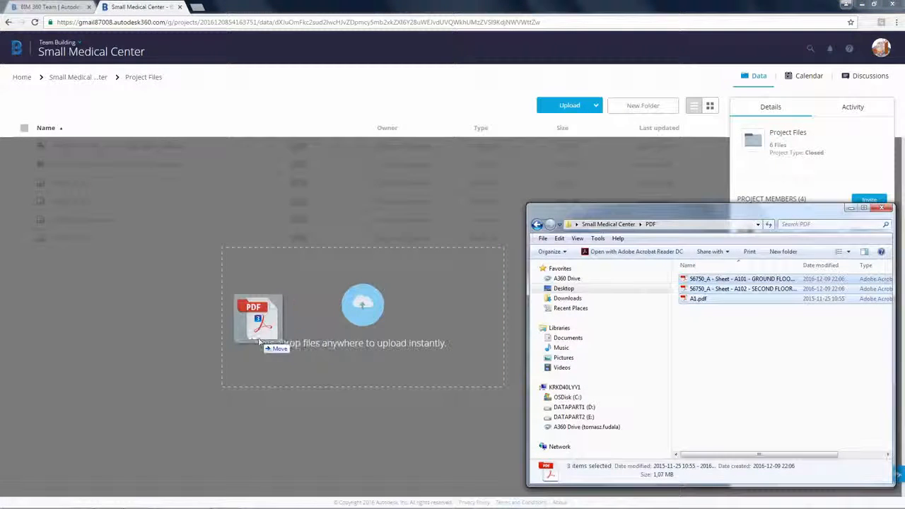
{"action": "left_click_drag", "start_coordinate": [257, 318], "coordinate": [361, 304]}
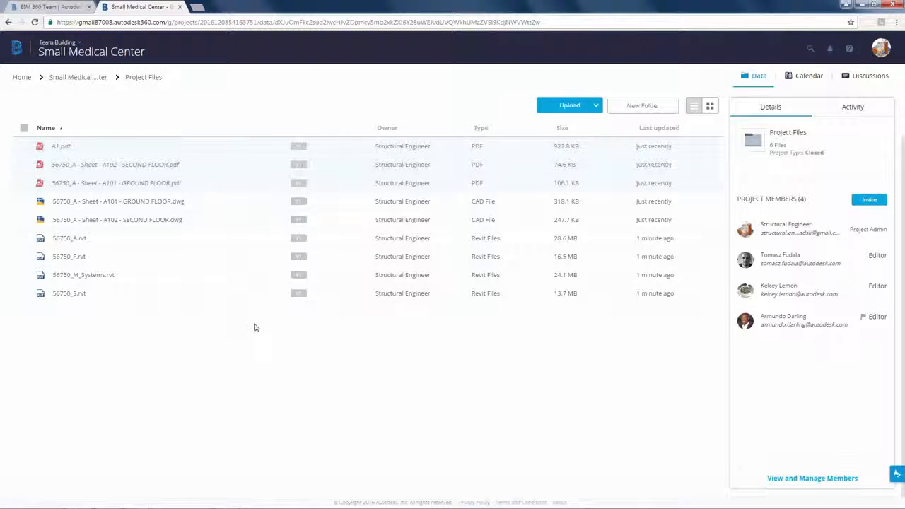
{"action": "mouse_move", "coordinate": [113, 238]}
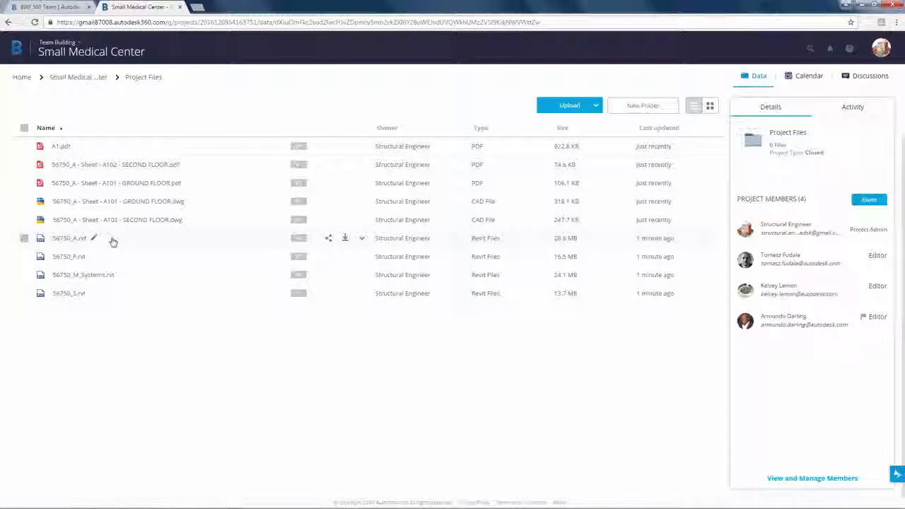
- Open the 56750_A.rvt medical center model in the 3D viewer
{"action": "double_click", "coordinate": [68, 238]}
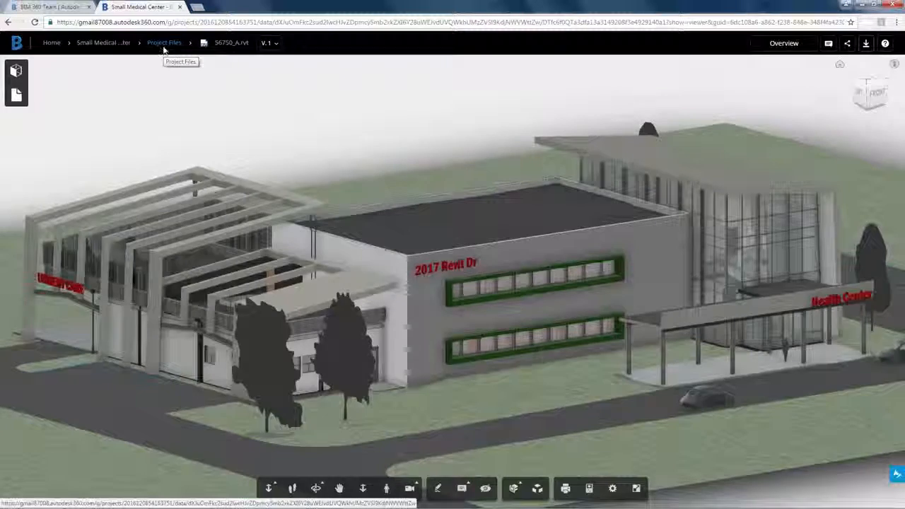
- Return to the Project Files folder from the viewer and scroll over the file list
{"action": "left_click", "coordinate": [164, 42]}
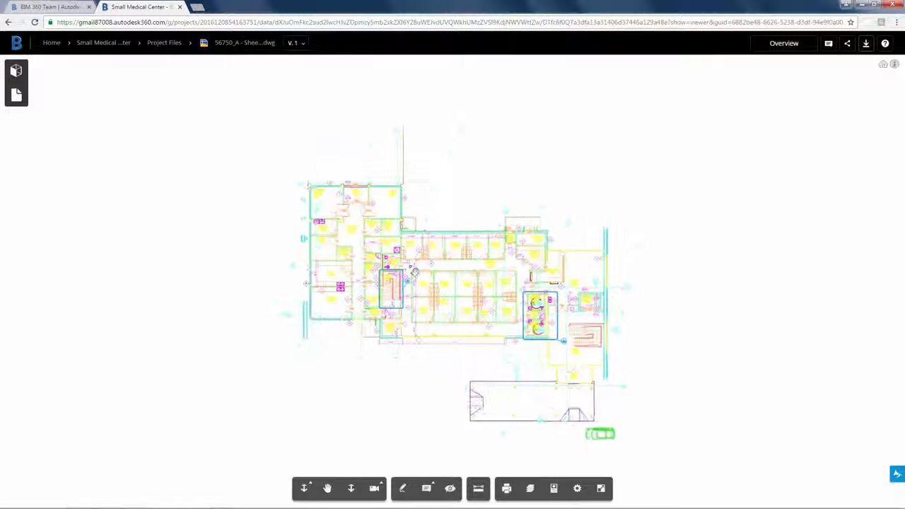
{"action": "scroll", "scroll_direction": "up", "scroll_amount": 3}
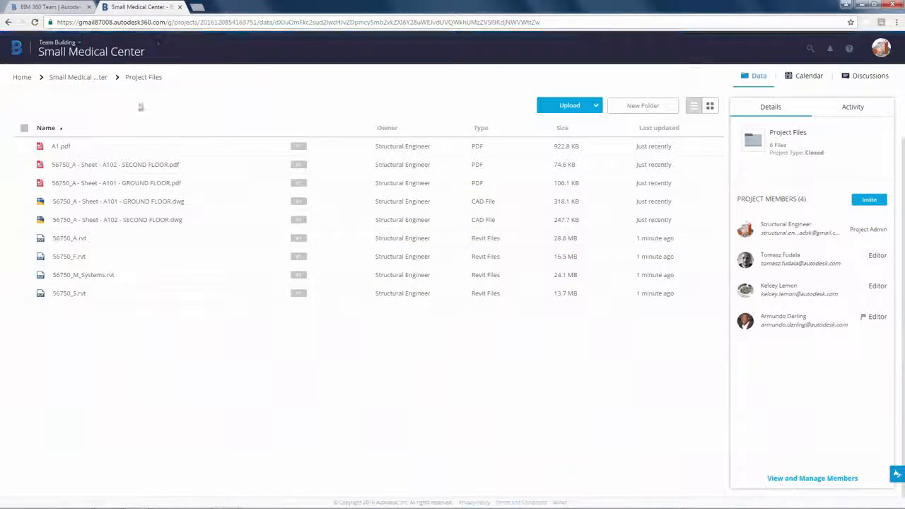
{"action": "left_click", "coordinate": [60, 146]}
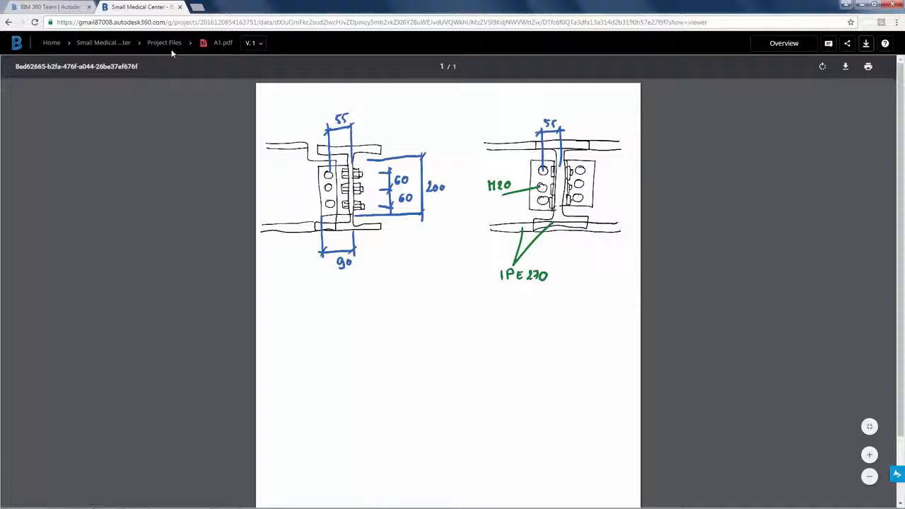
{"action": "left_click", "coordinate": [163, 42]}
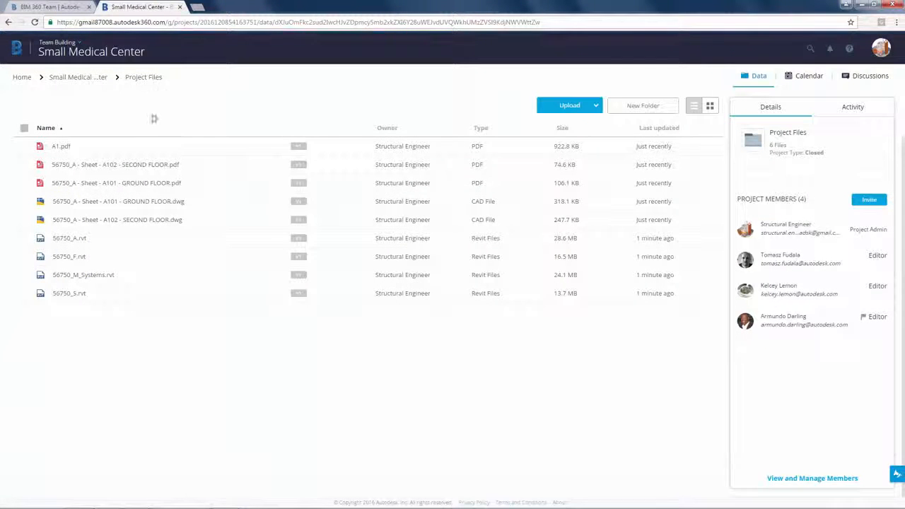